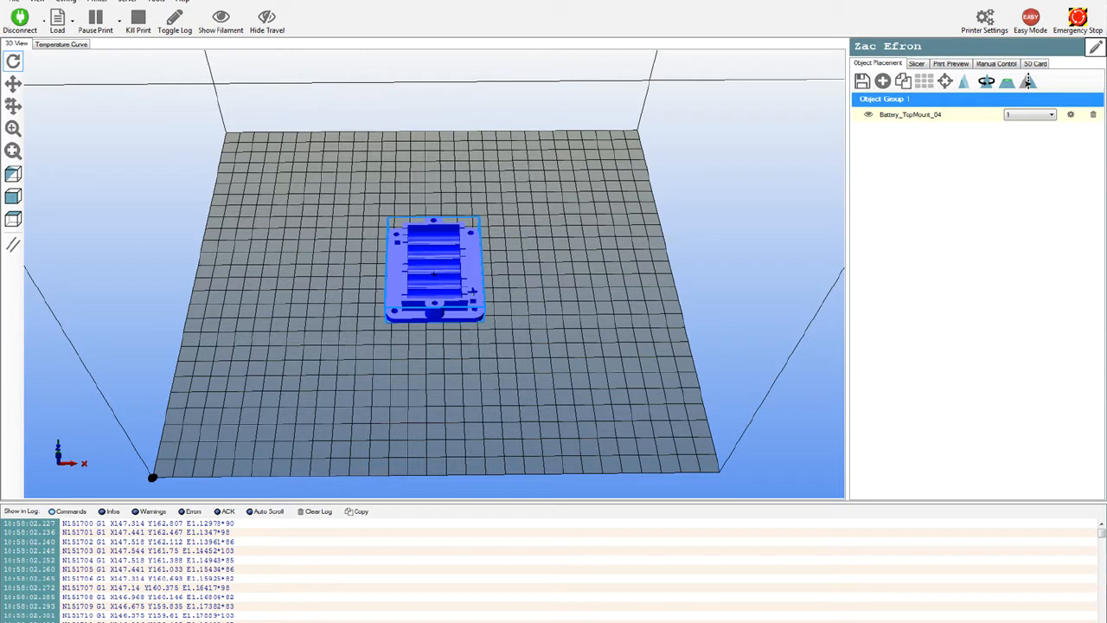
Remove Battery_TopMount_04 from the plate, leaving the build plate empty.
left_click(19, 19)
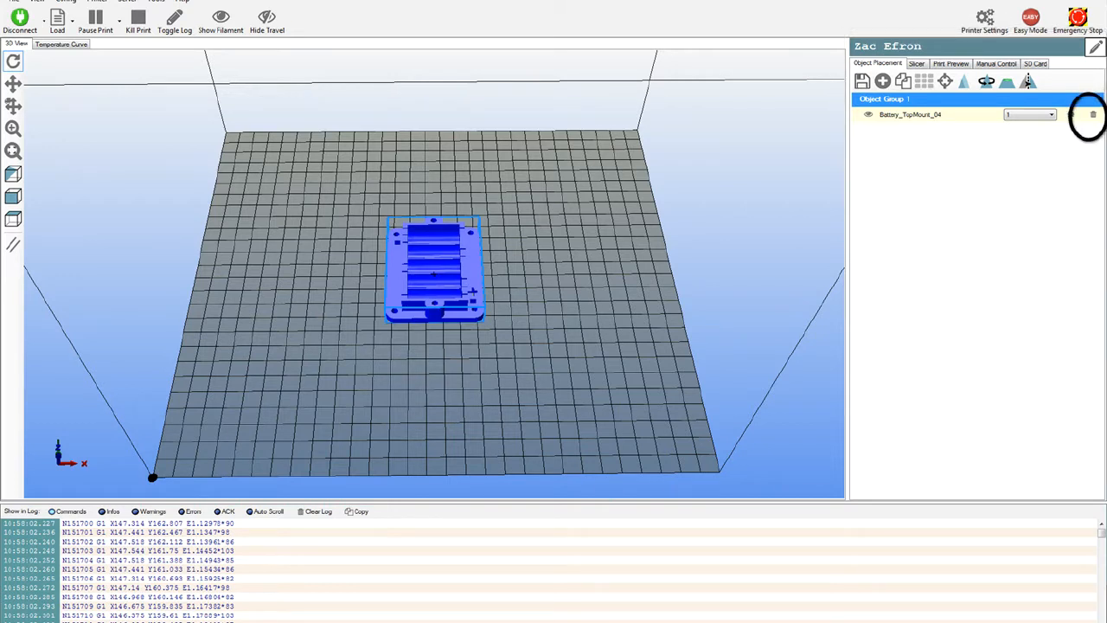
left_click(996, 54)
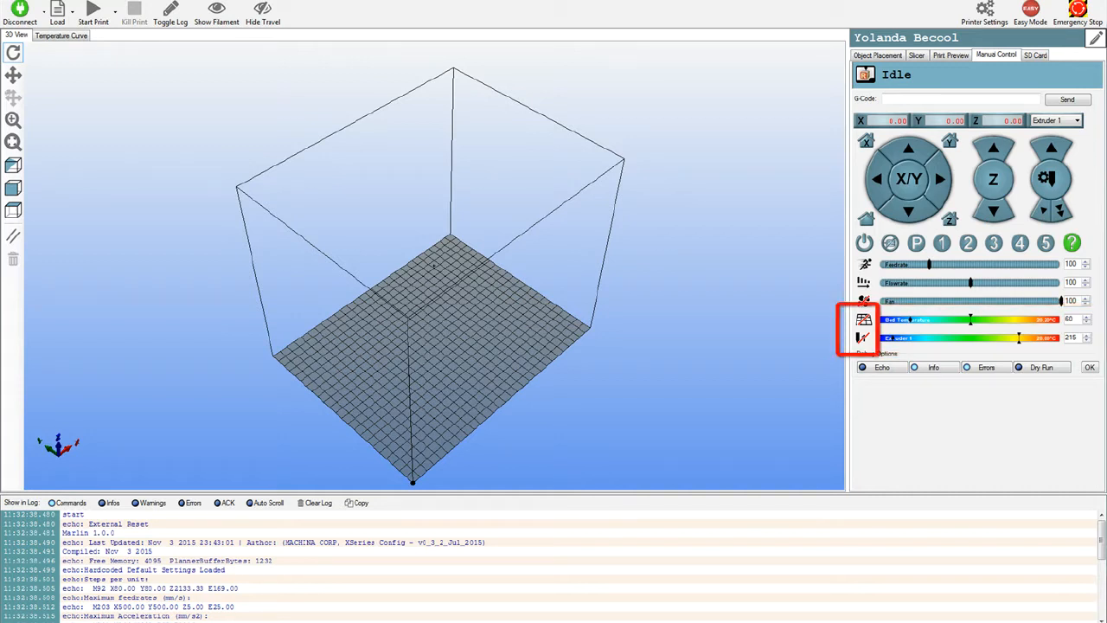
Show the Manual Control panel with the extruder and bed temperature sliders.
left_click(93, 10)
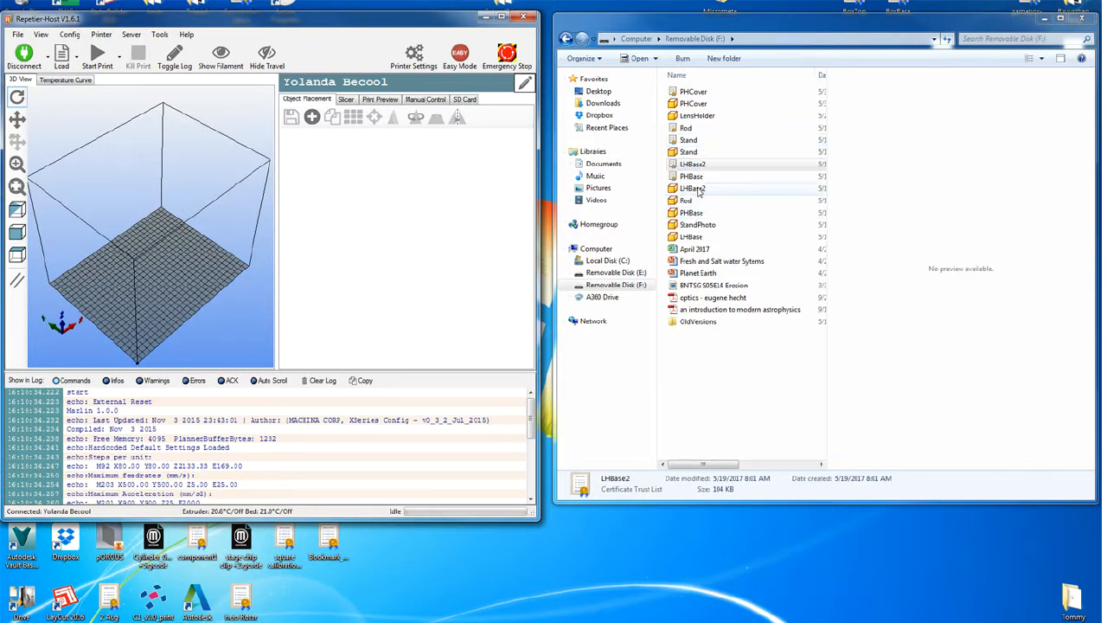
Load LHBase2 from the removable disk onto the plate and maximize Repetier-Host.
left_click(691, 187)
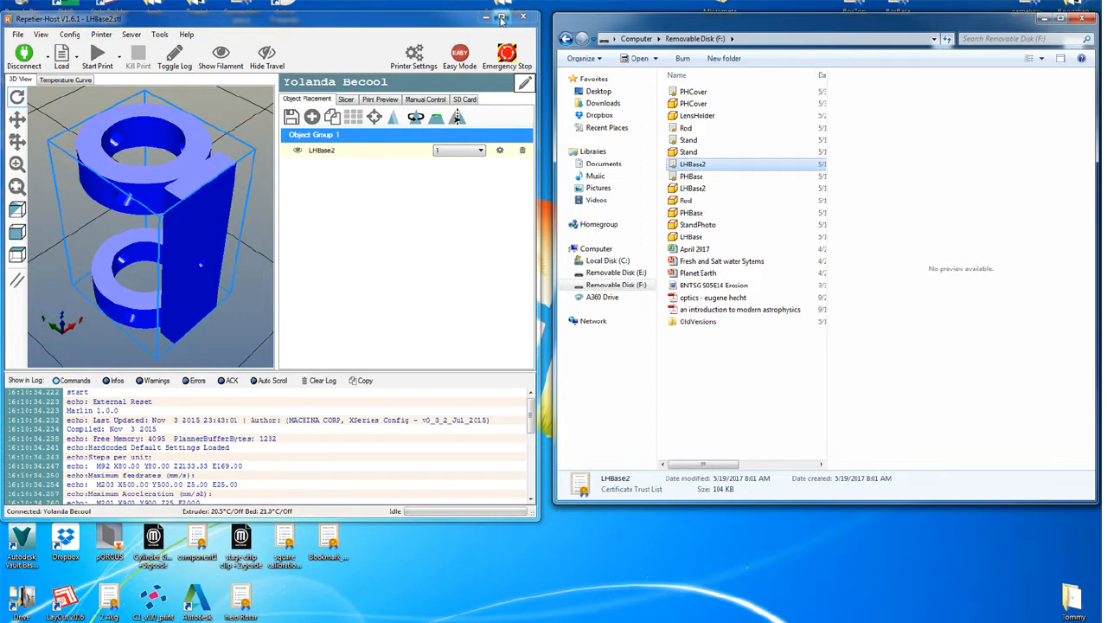
left_click(499, 17)
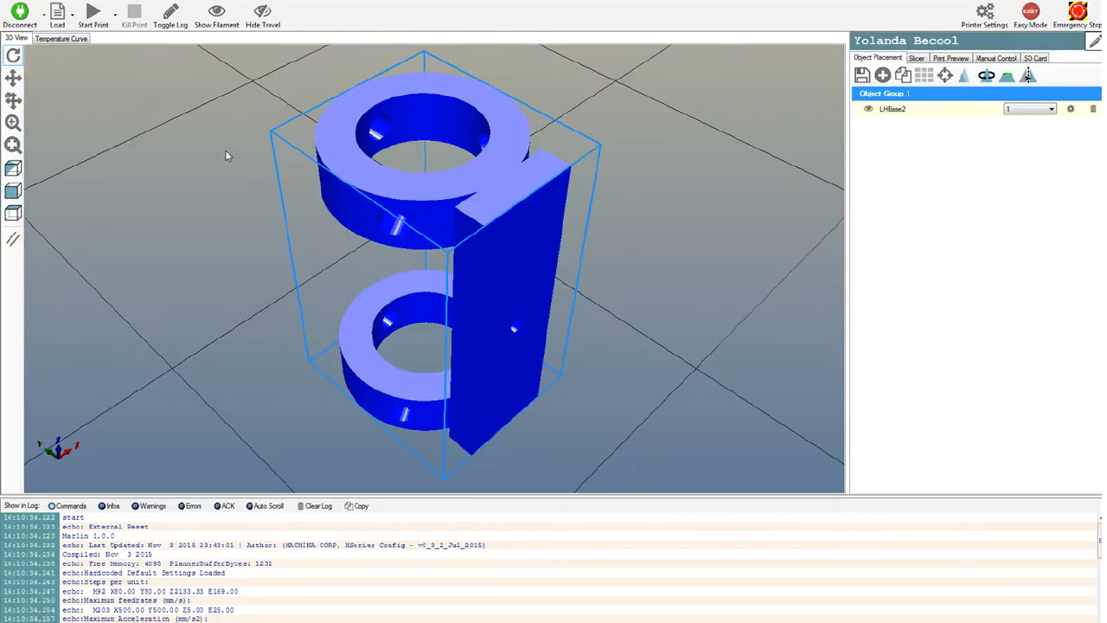
mouse_move(14, 56)
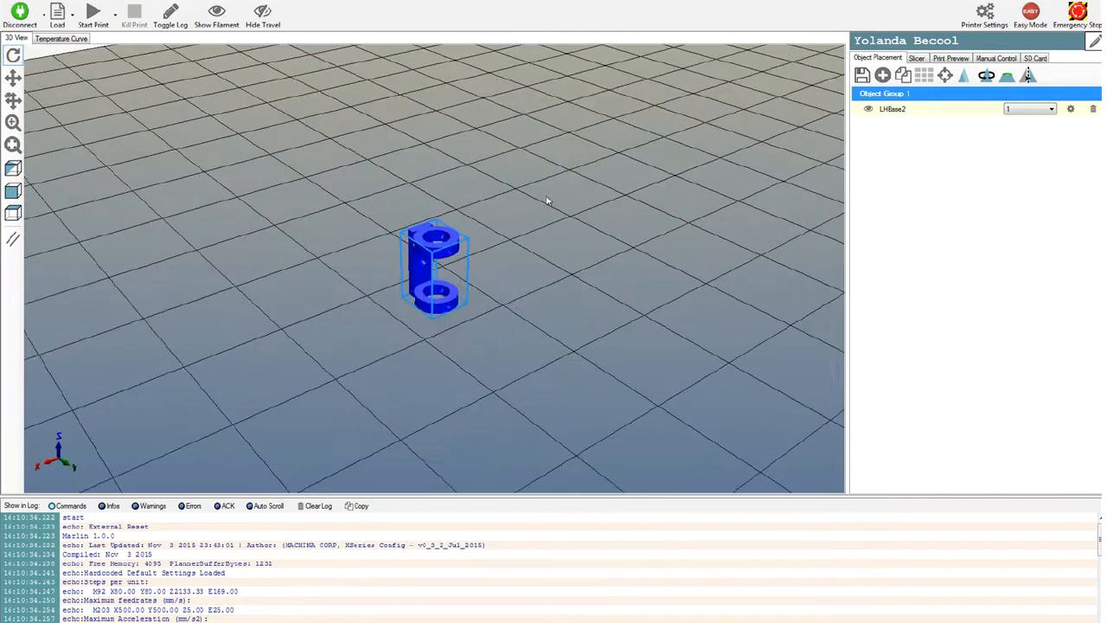
left_click_drag(545, 201, 279, 284)
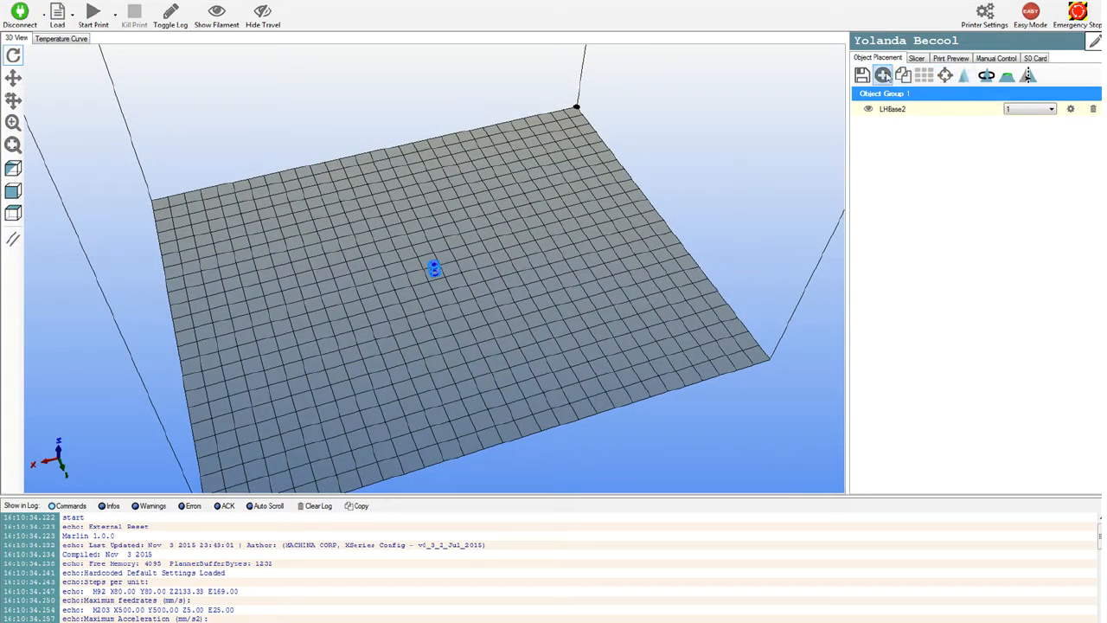
Scale LHBase2 by 10 on X, Y and Z with axes locked and inspect the enlarged part.
left_click(1029, 76)
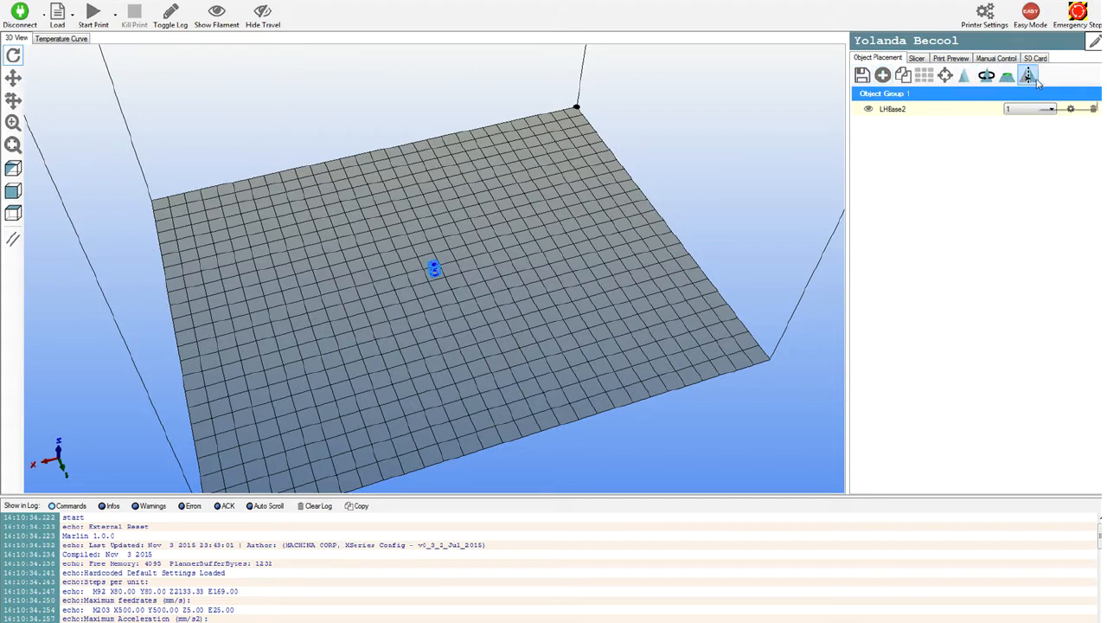
left_click(1027, 76)
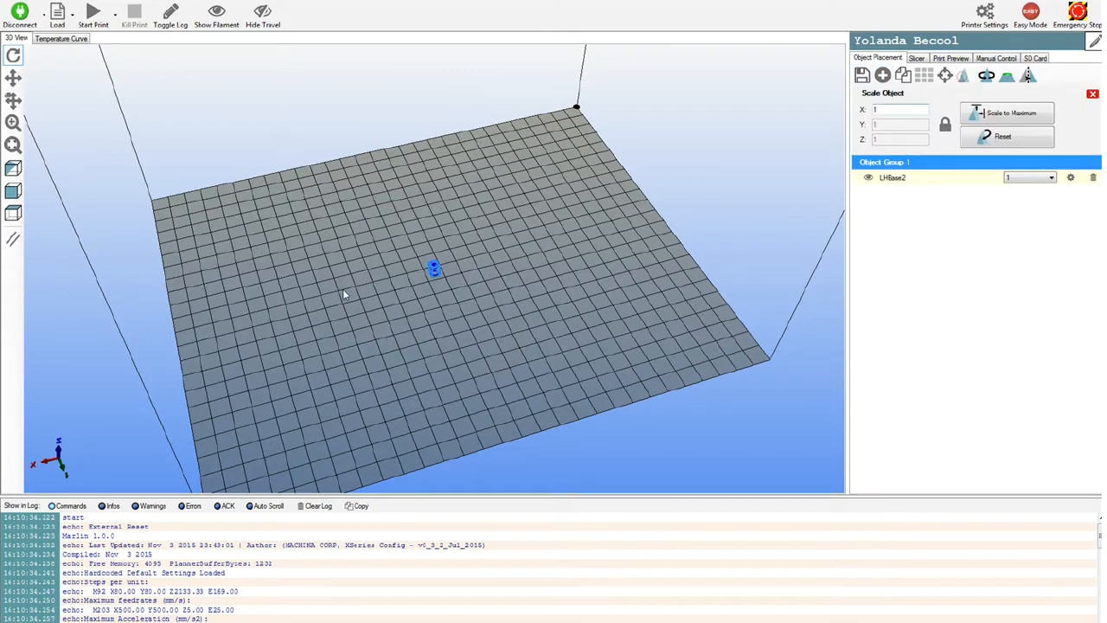
left_click(899, 109)
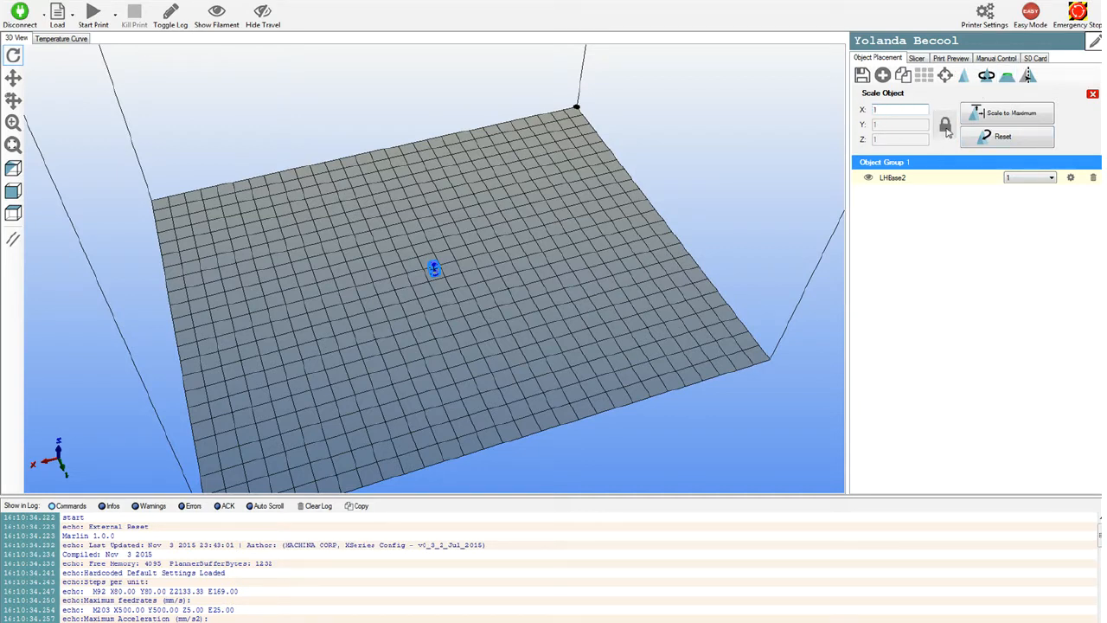
left_click(899, 109)
type("0")
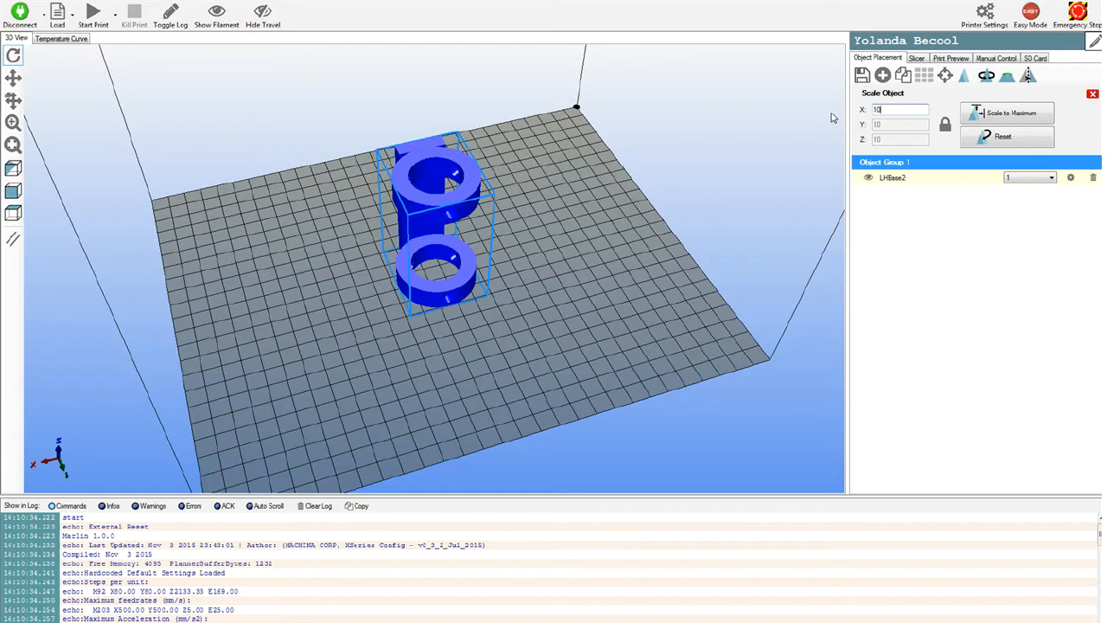
mouse_move(355, 387)
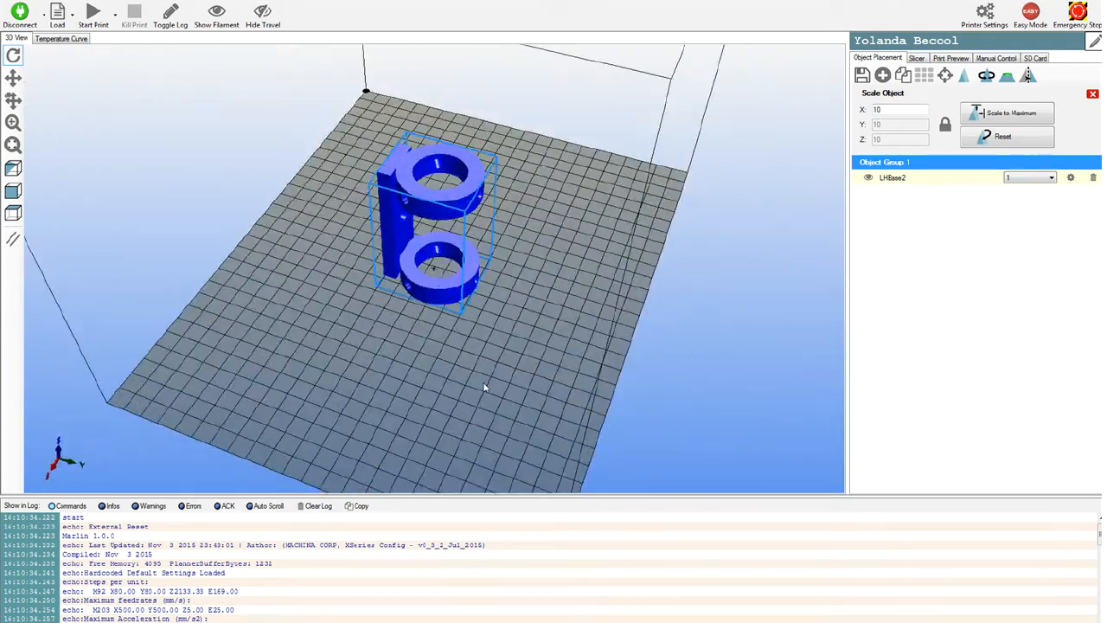
left_click_drag(484, 389, 415, 325)
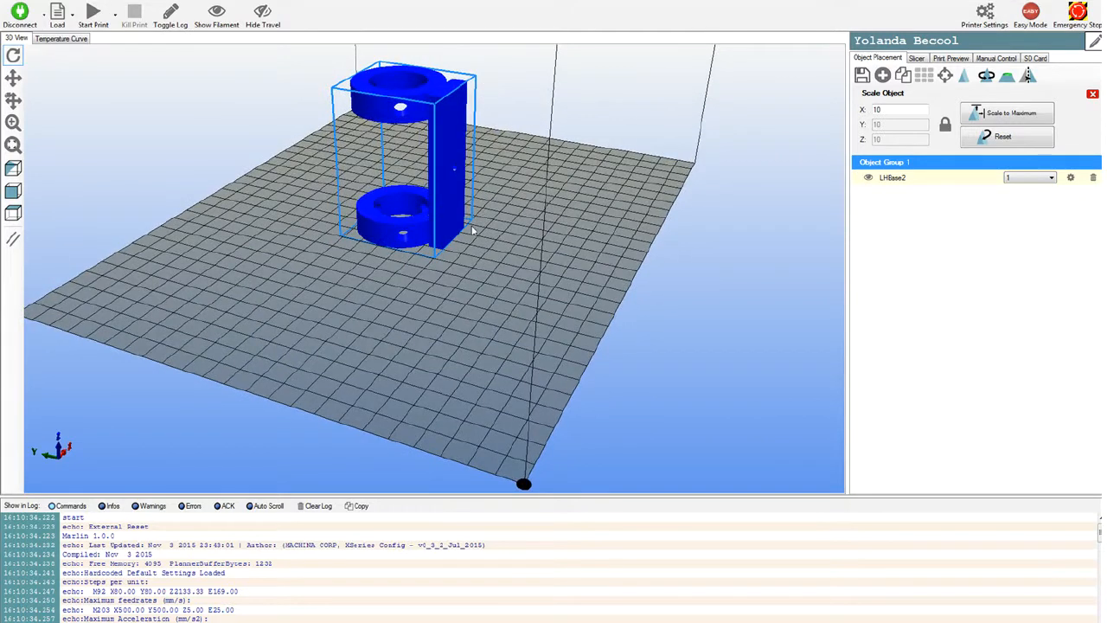
mouse_move(467, 228)
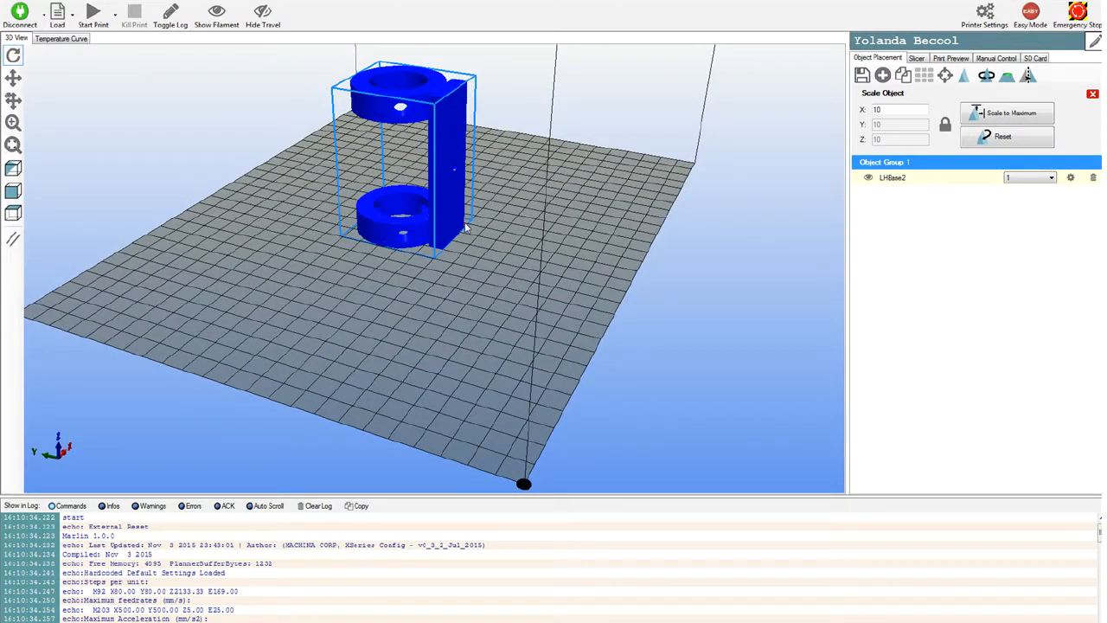
mouse_move(412, 209)
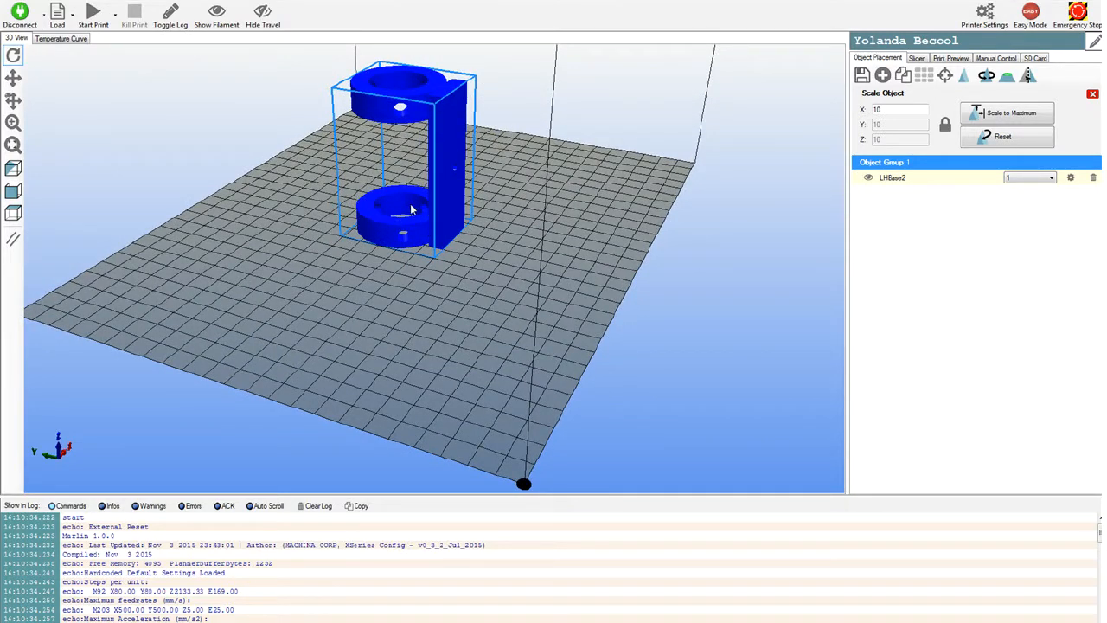
mouse_move(986, 76)
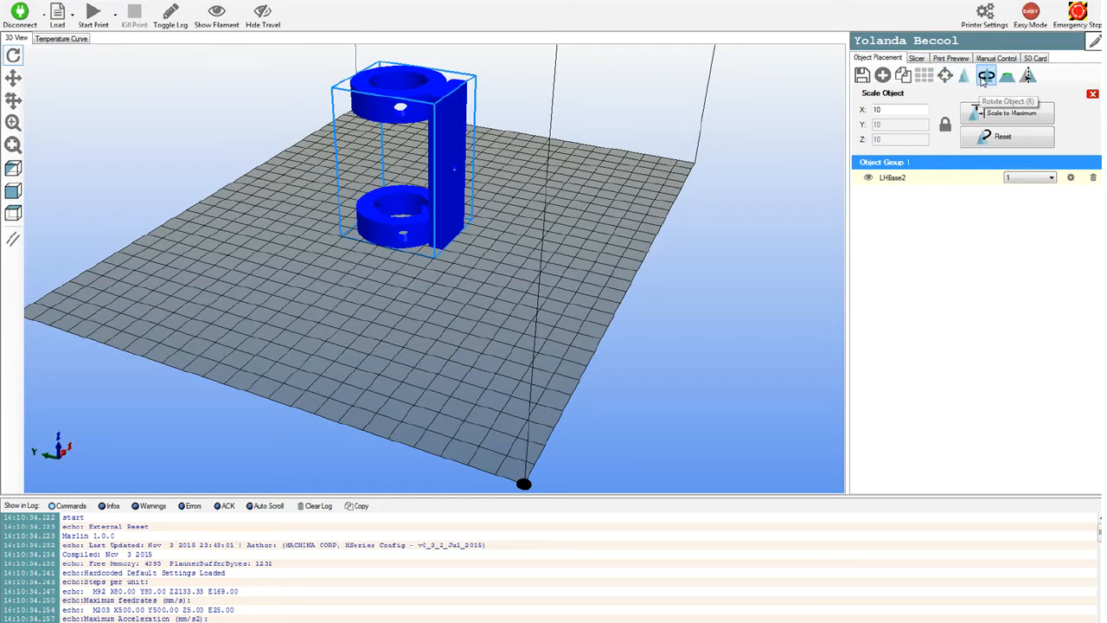
Rotate the part 90 degrees about X so it lies sideways on the bed.
left_click(986, 76)
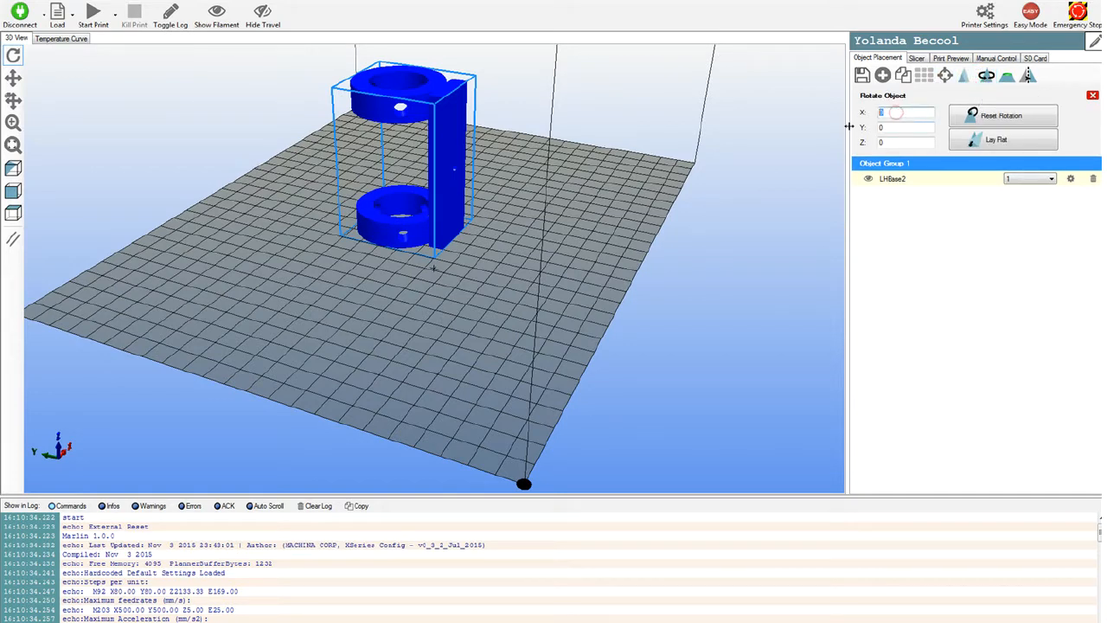
type("90")
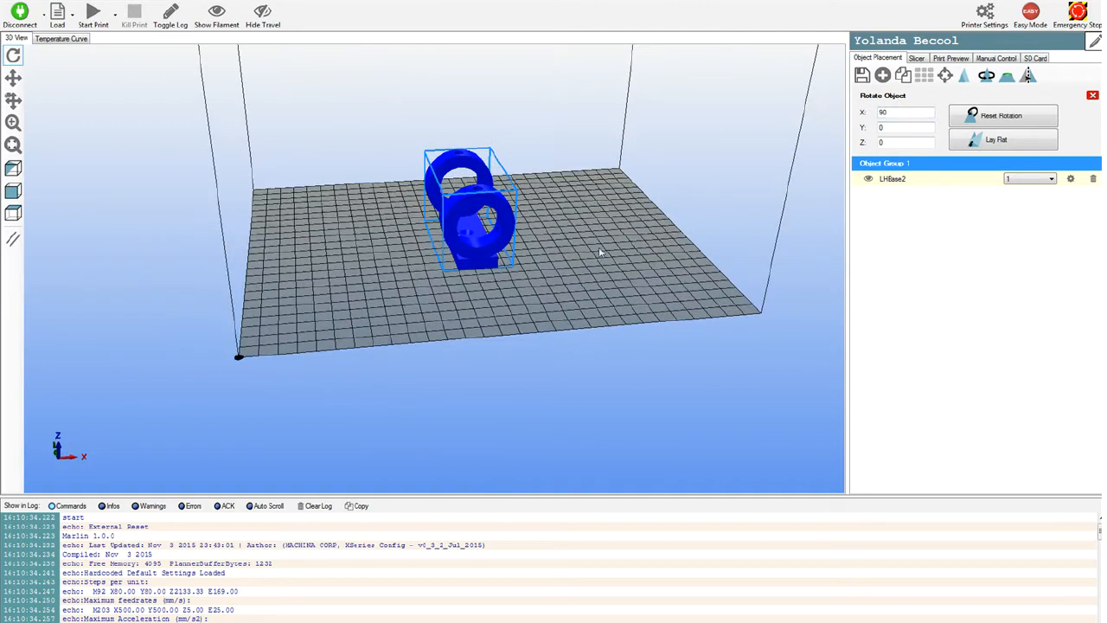
mouse_move(633, 287)
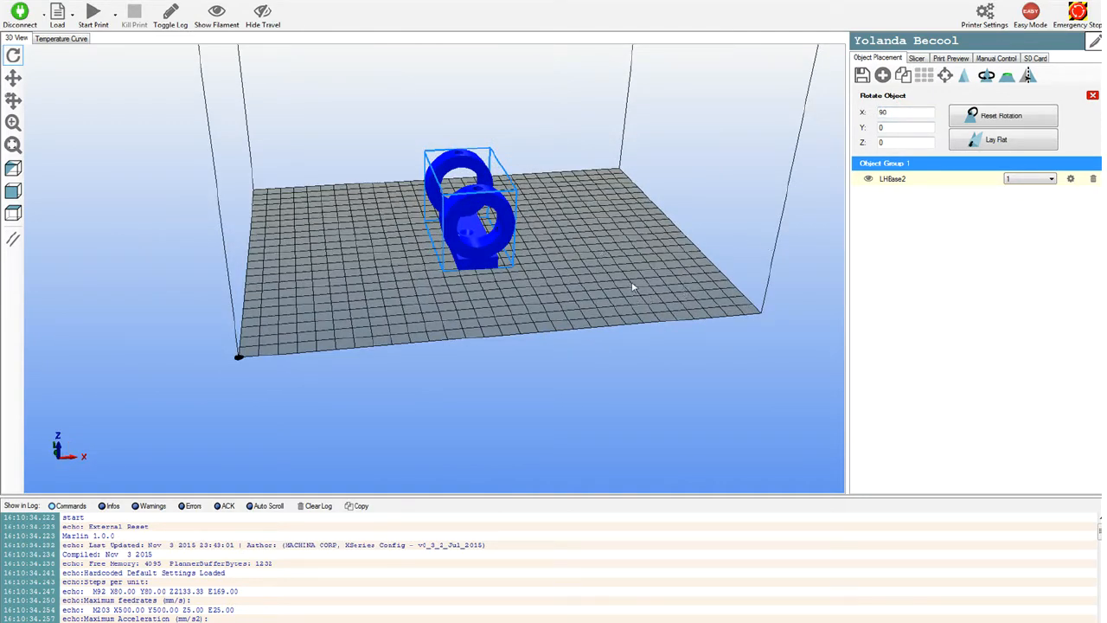
left_click(999, 114)
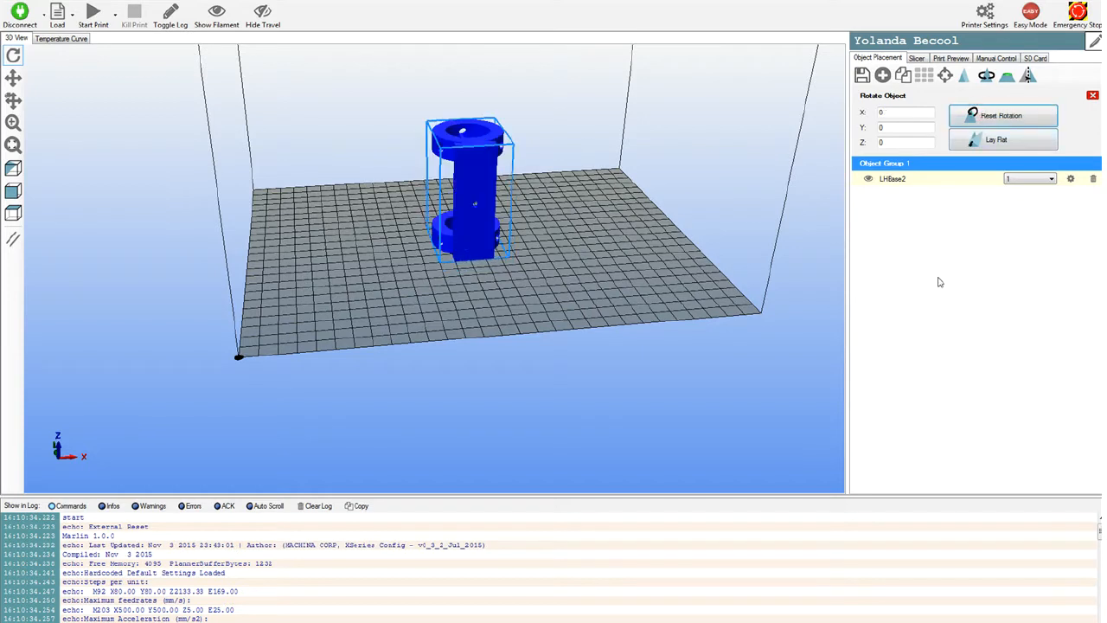
left_click(907, 110)
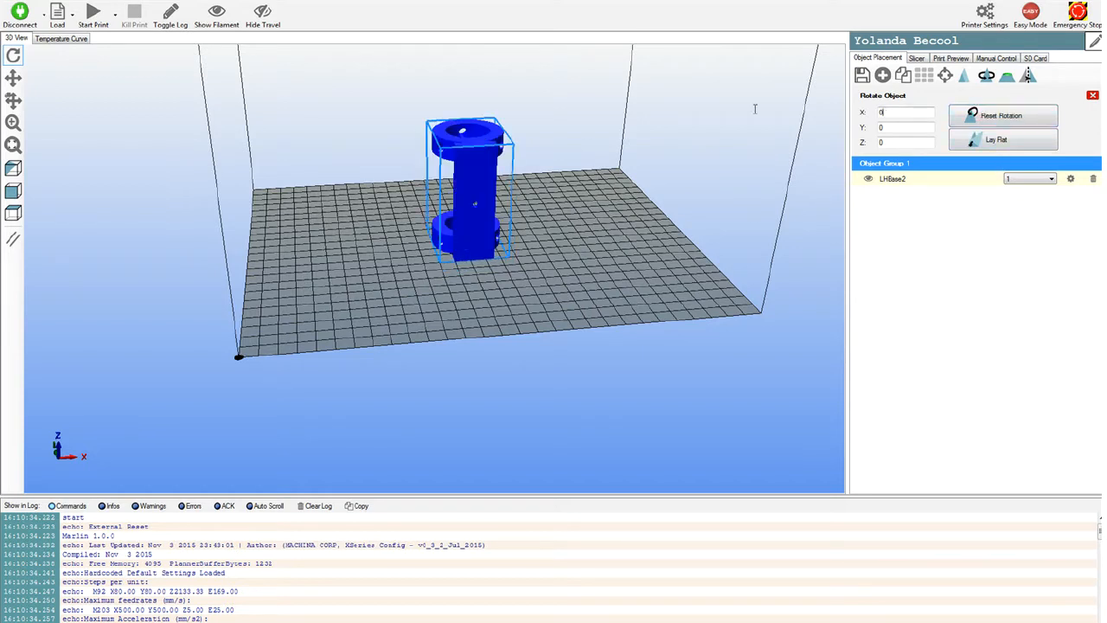
type("90")
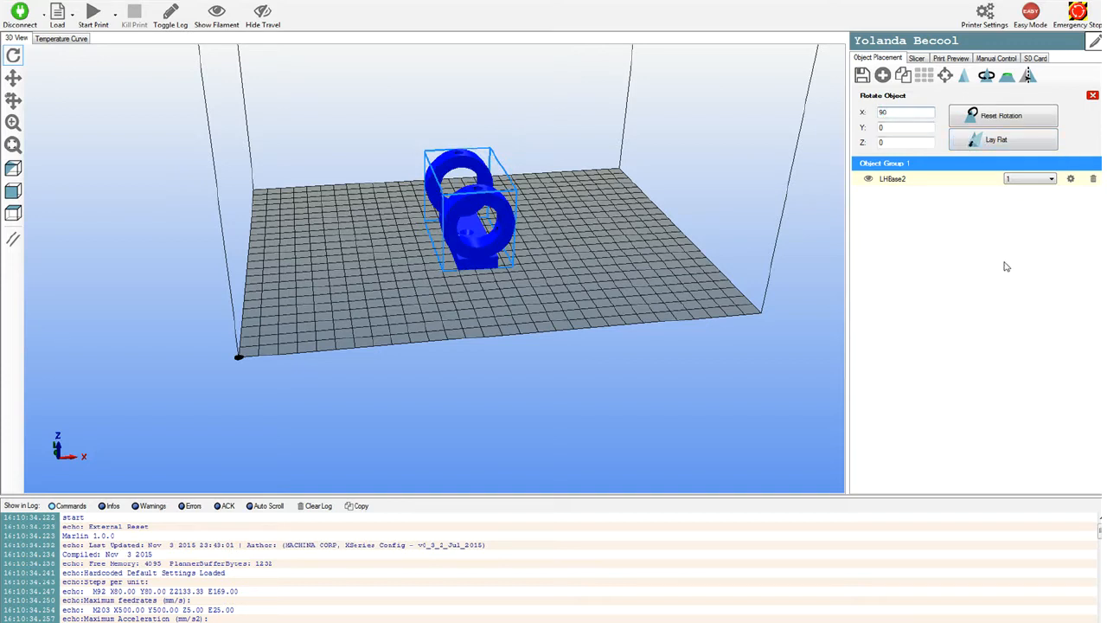
mouse_move(965, 76)
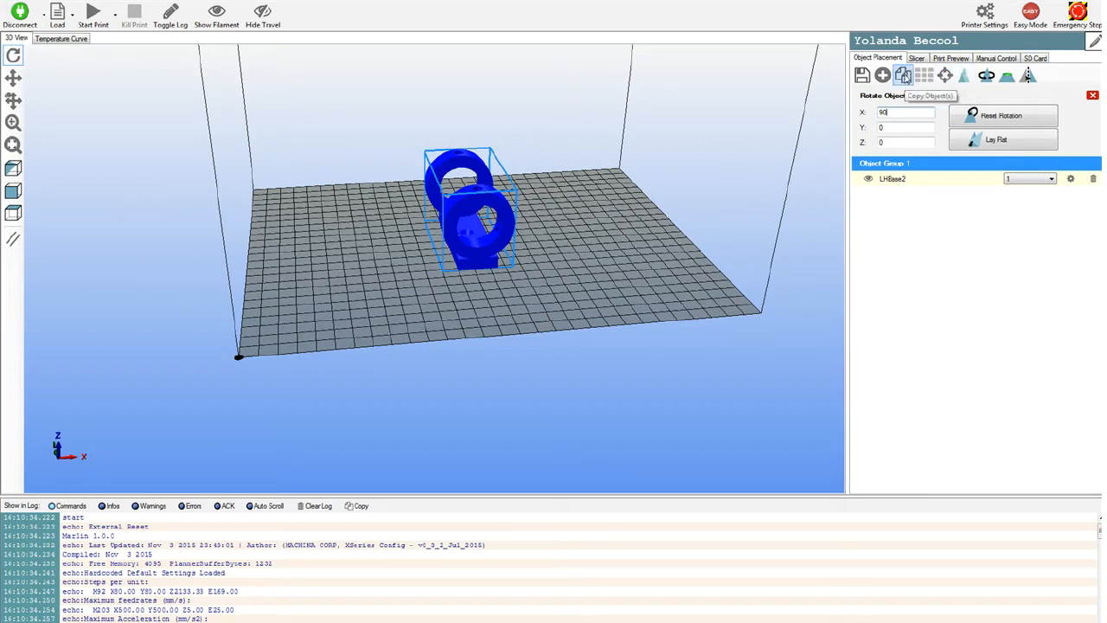
Run Copy Objects with 5 copies, centre the part on the bed and reset the view.
left_click(903, 76)
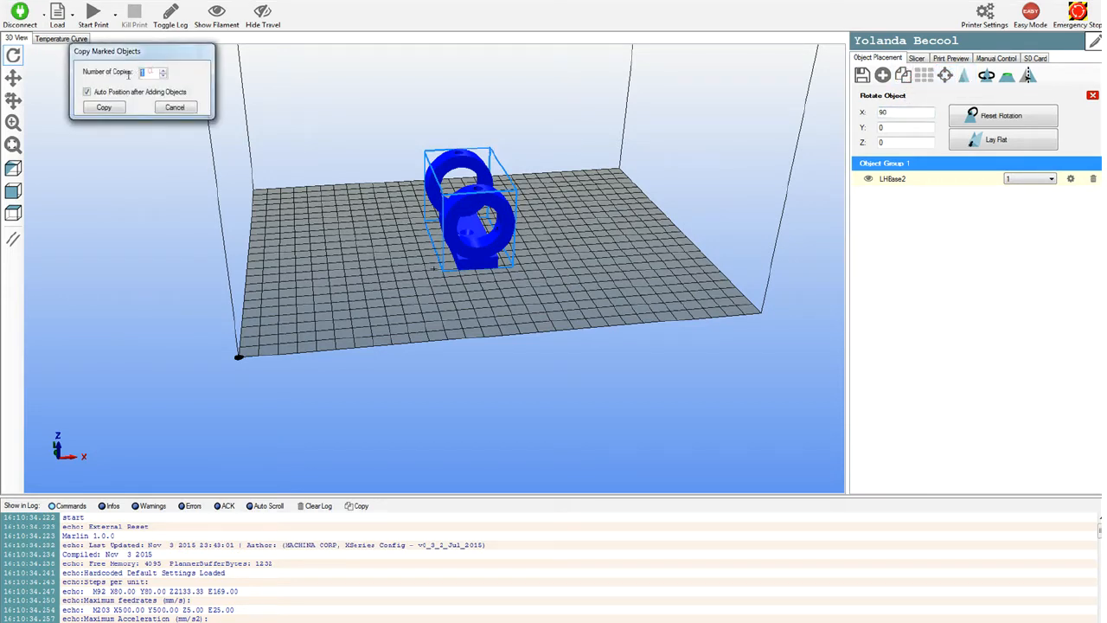
type("5")
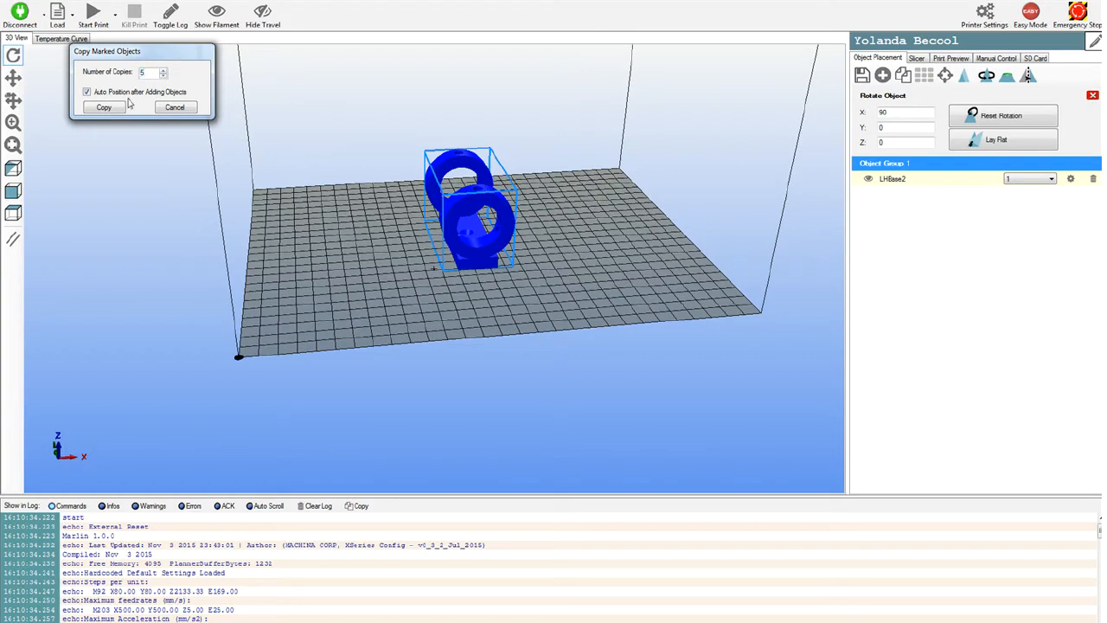
left_click(104, 107)
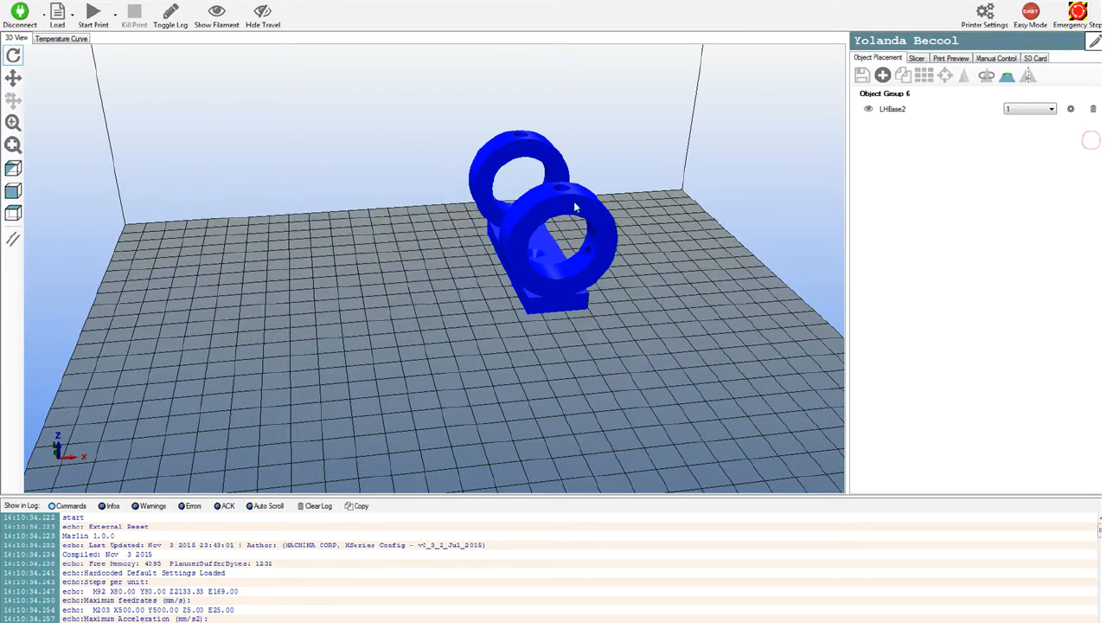
left_click(536, 225)
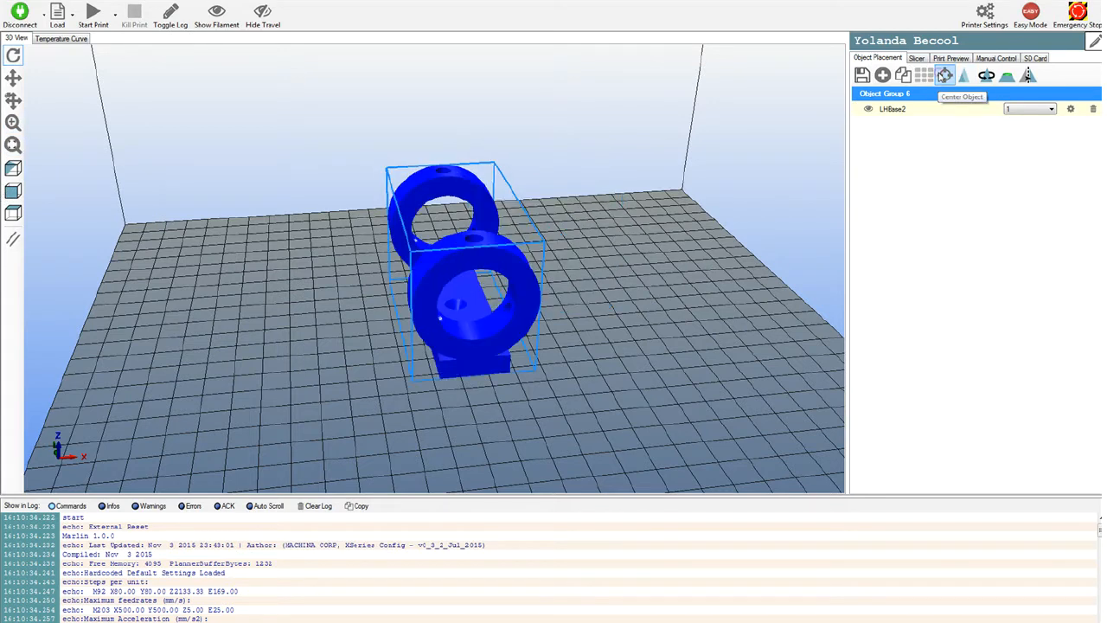
mouse_move(1060, 315)
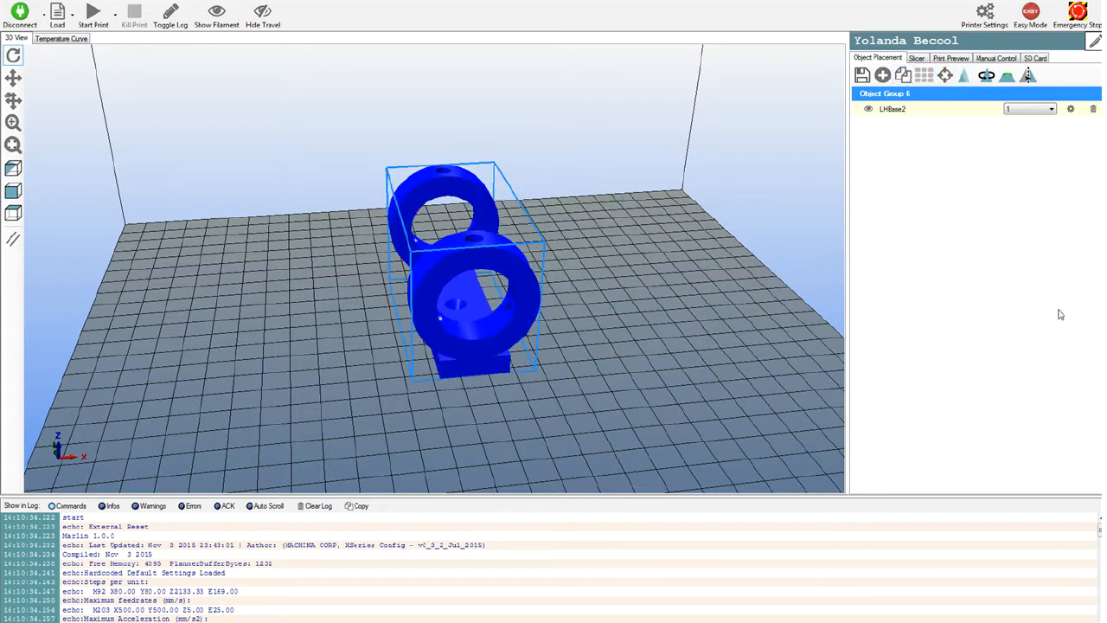
left_click(1029, 74)
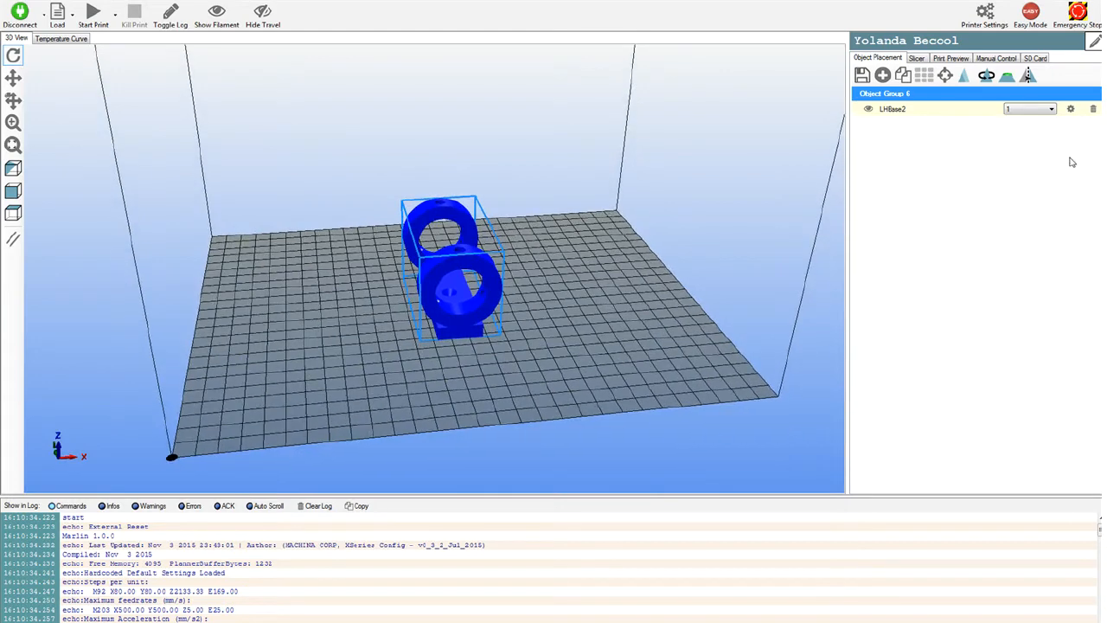
Show the Slic3r settings with the medium profile, RK2 printer and PLA filament.
left_click(916, 59)
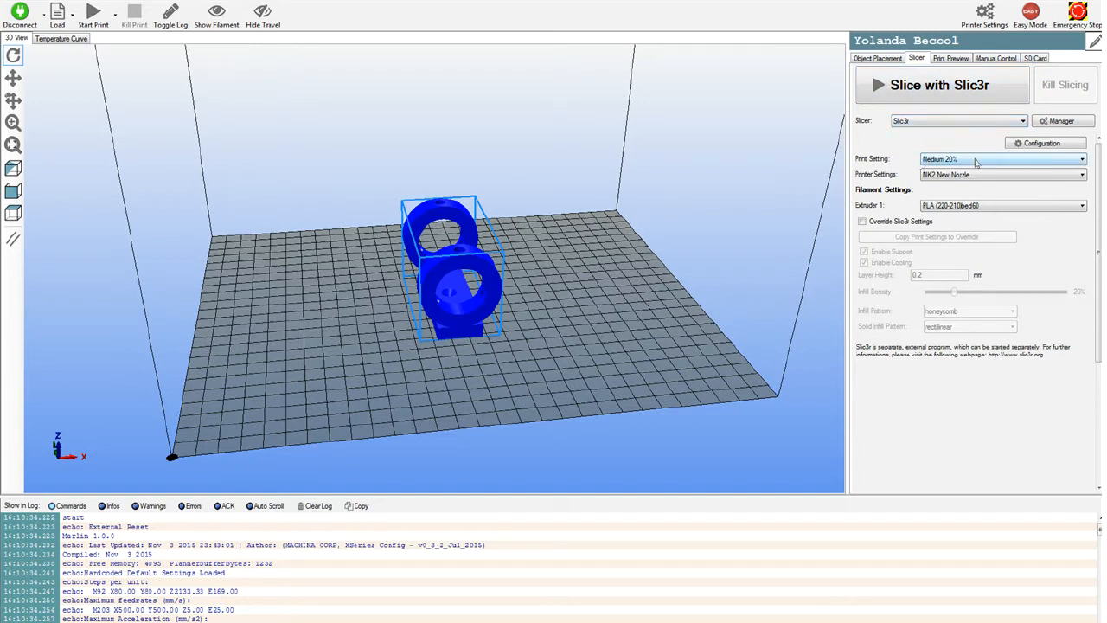
mouse_move(958, 190)
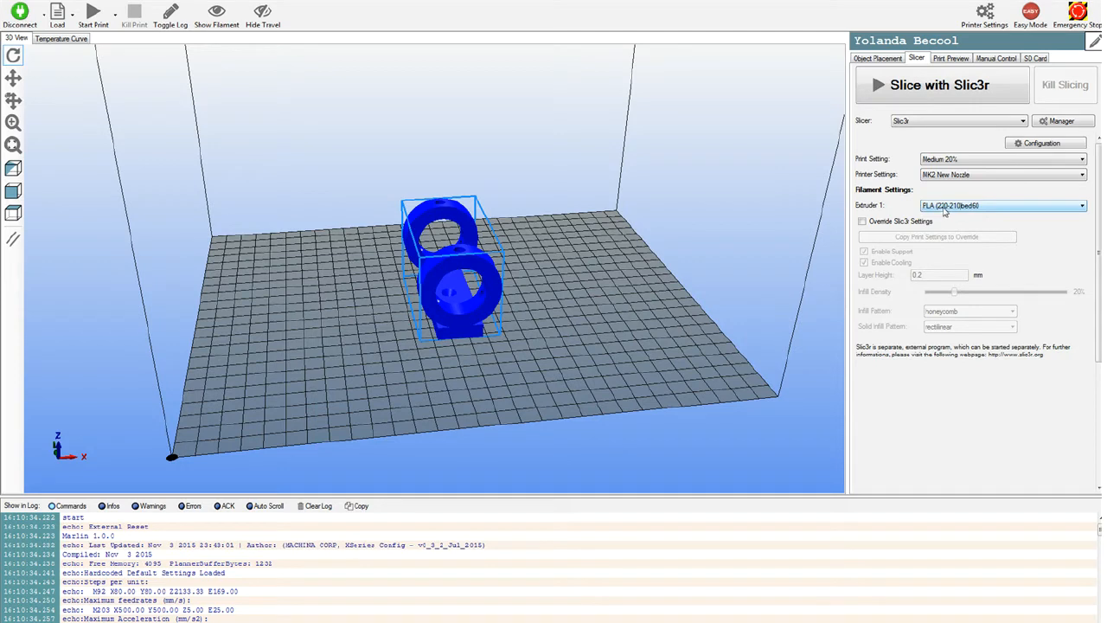
mouse_move(975, 214)
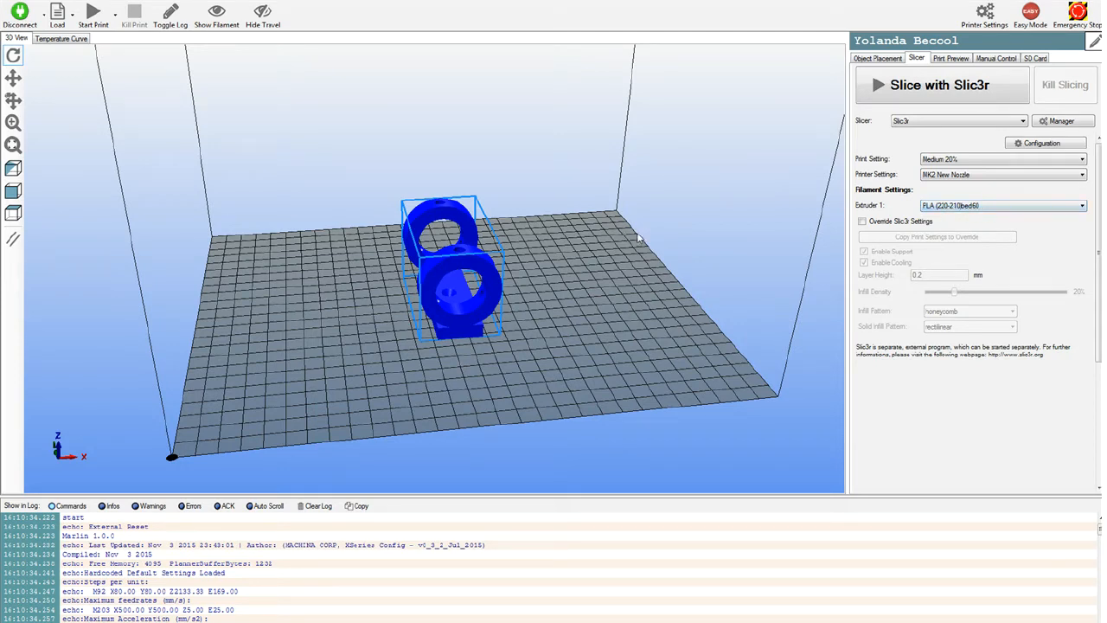
Slice with Slic3r (267 layers, ~2h22m) and limit the preview to the lowest layers.
left_click(939, 85)
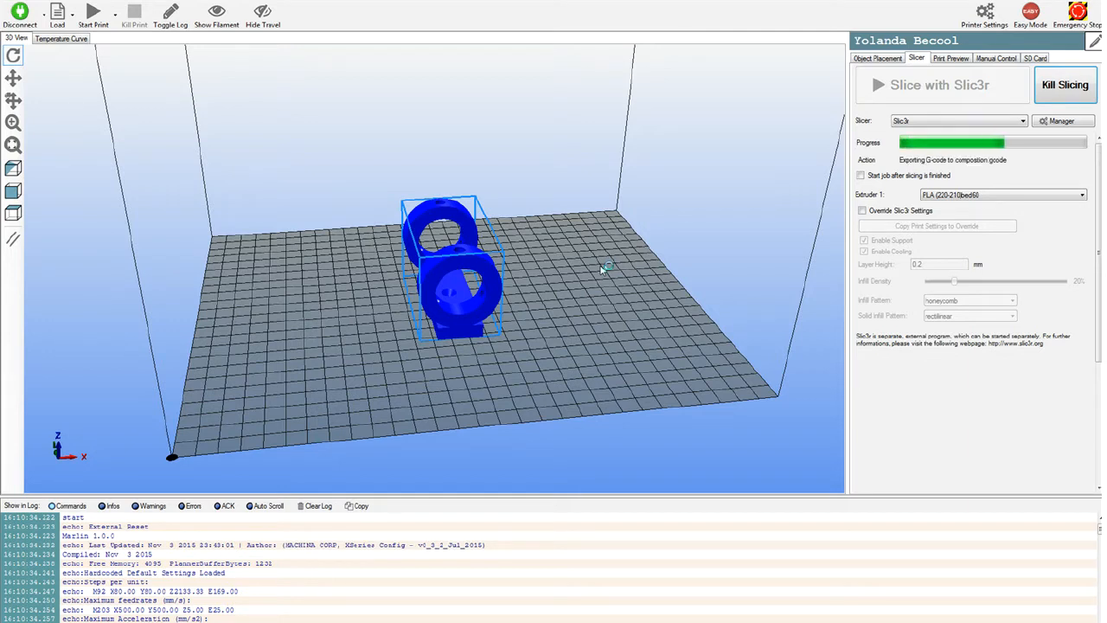
mouse_move(626, 253)
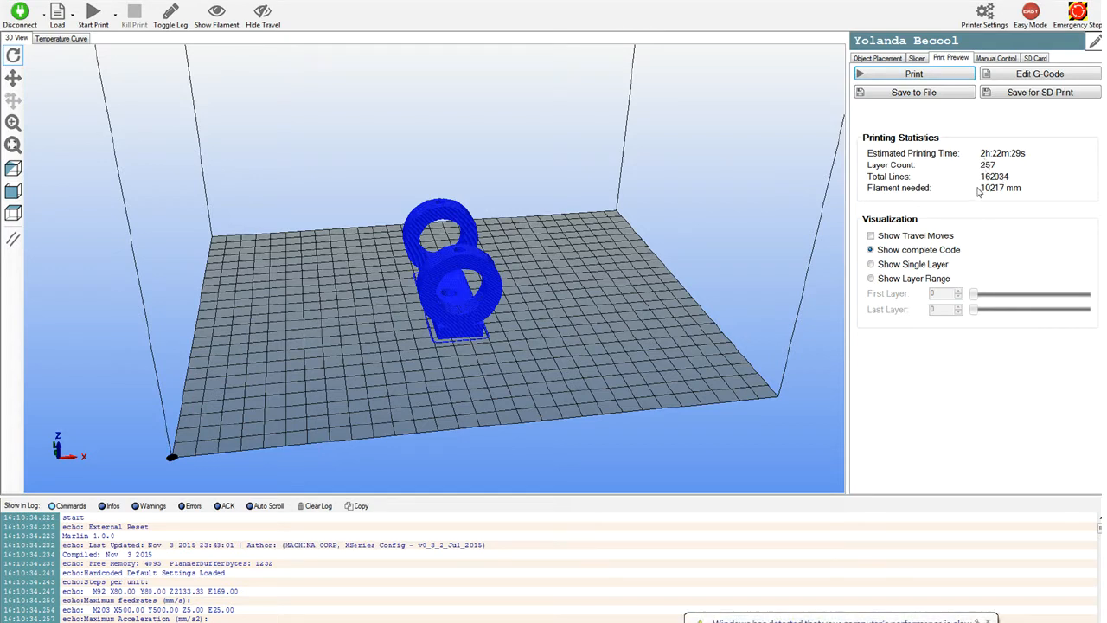
mouse_move(861, 246)
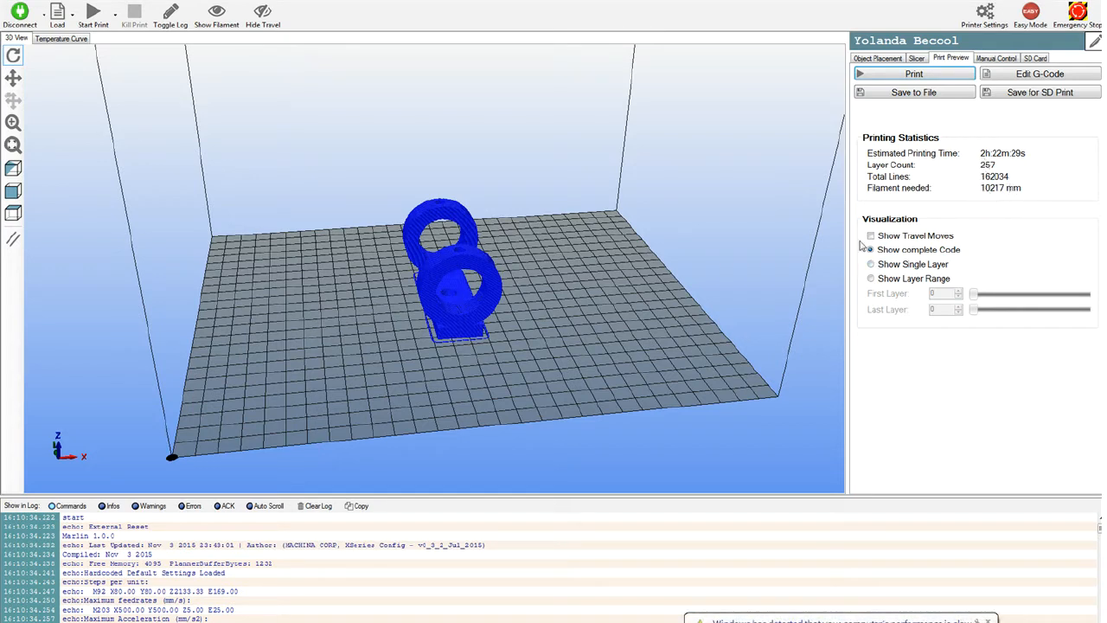
left_click(870, 277)
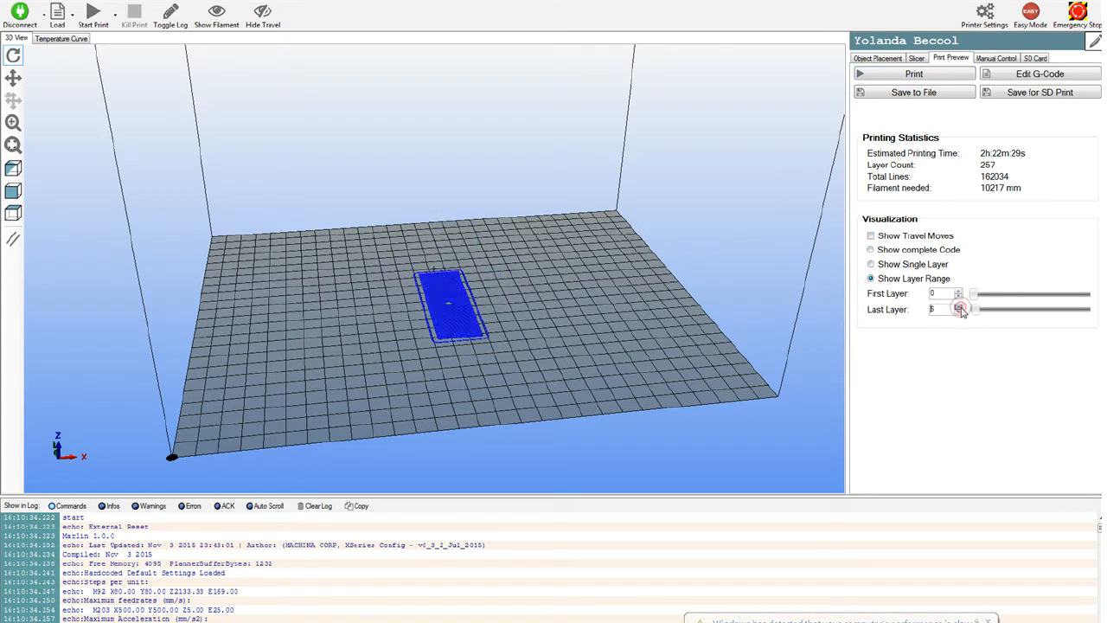
left_click(958, 306)
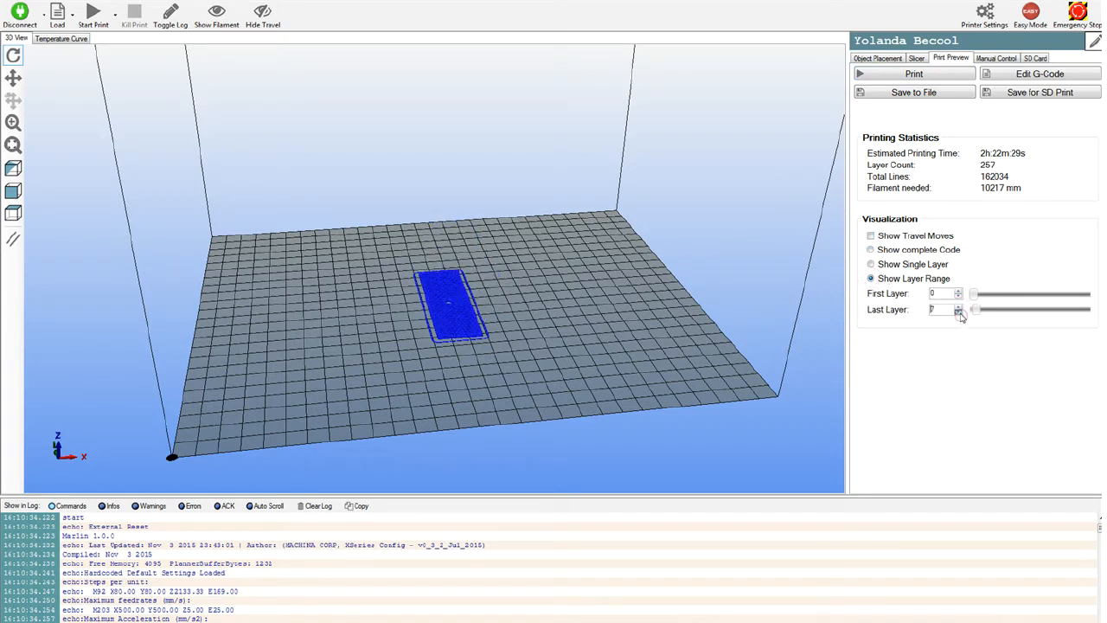
left_click(958, 307)
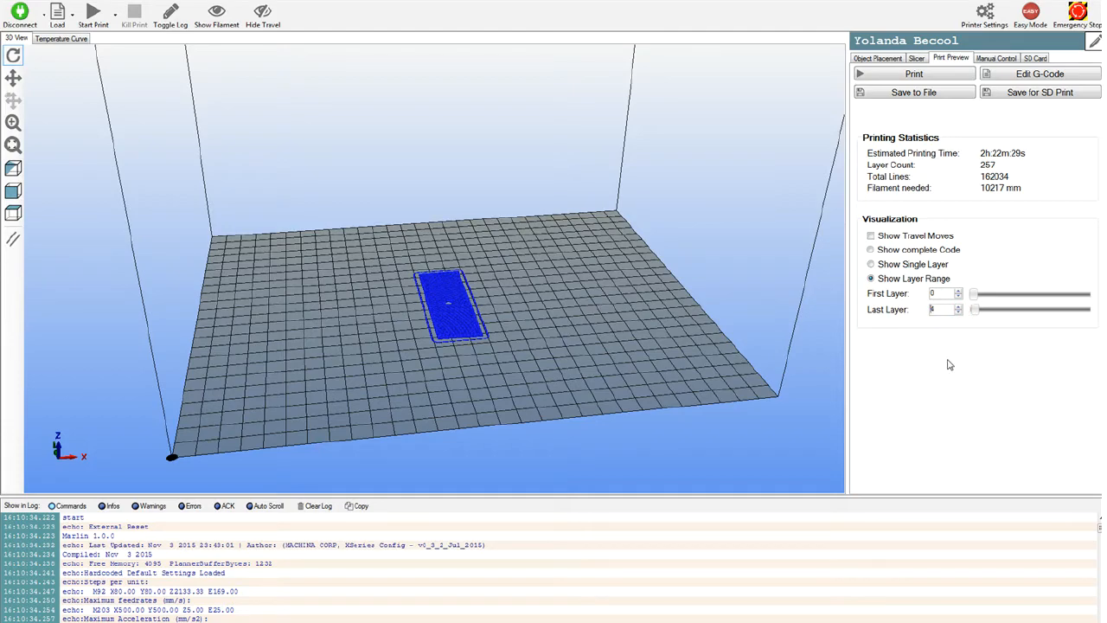
left_click(996, 48)
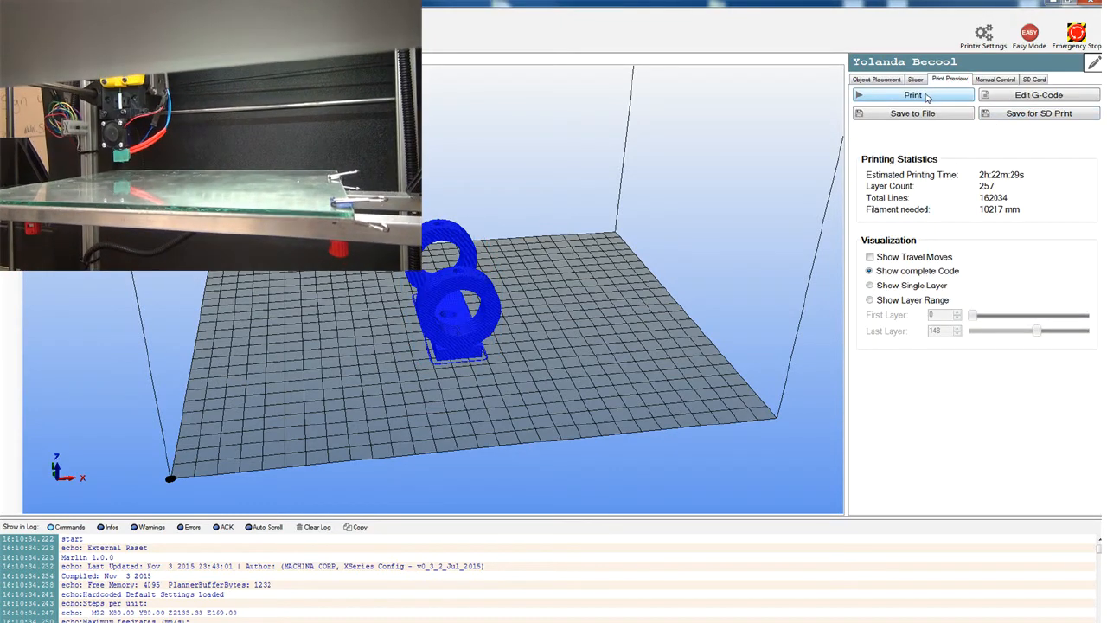
Send the sliced part to the printer and return to the Print Preview statistics.
left_click(994, 79)
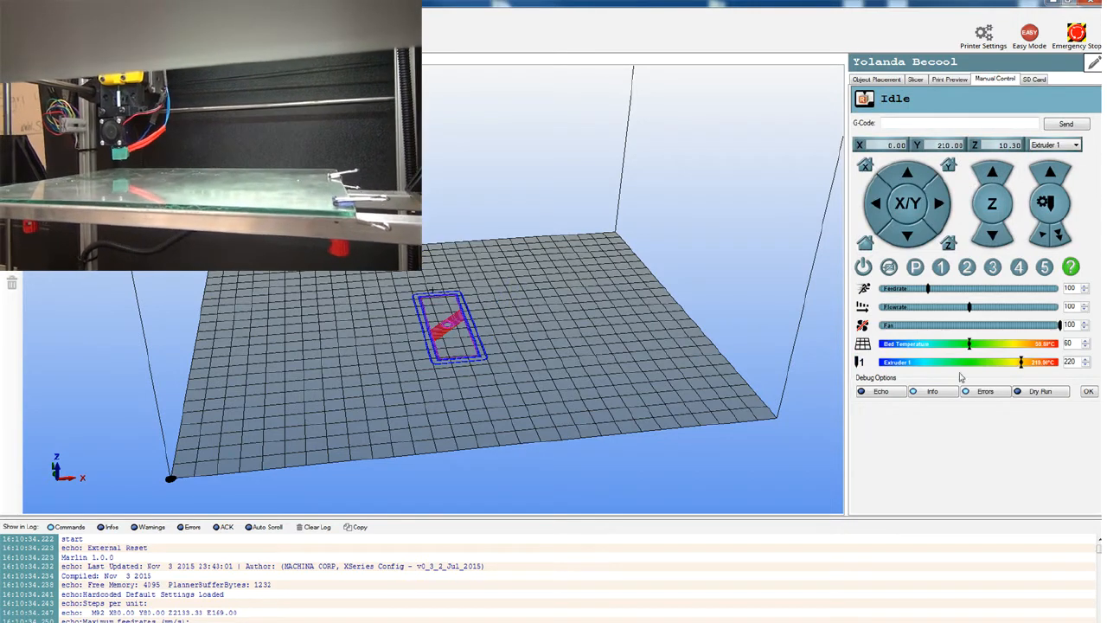
left_click(949, 80)
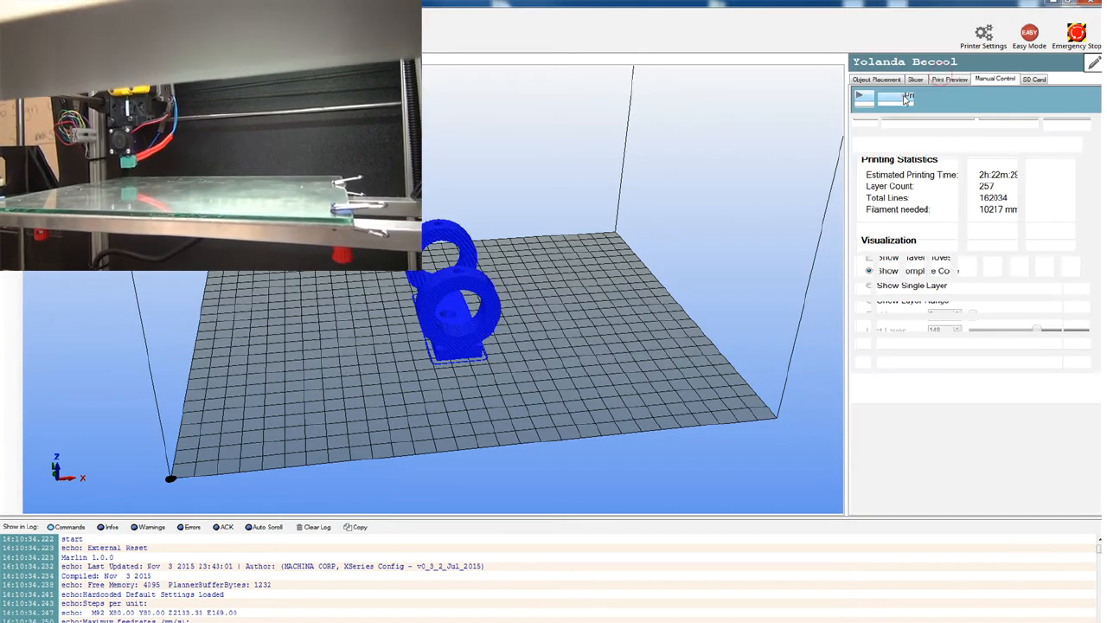